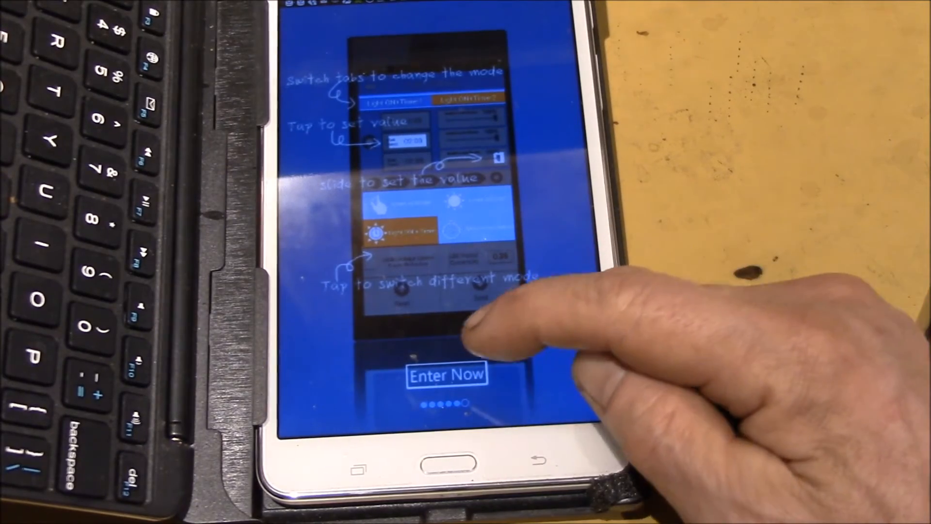
- Skip the EPEVER intro, connect over WiFi, and open the Controller menu
{"action": "left_click", "coordinate": [447, 374]}
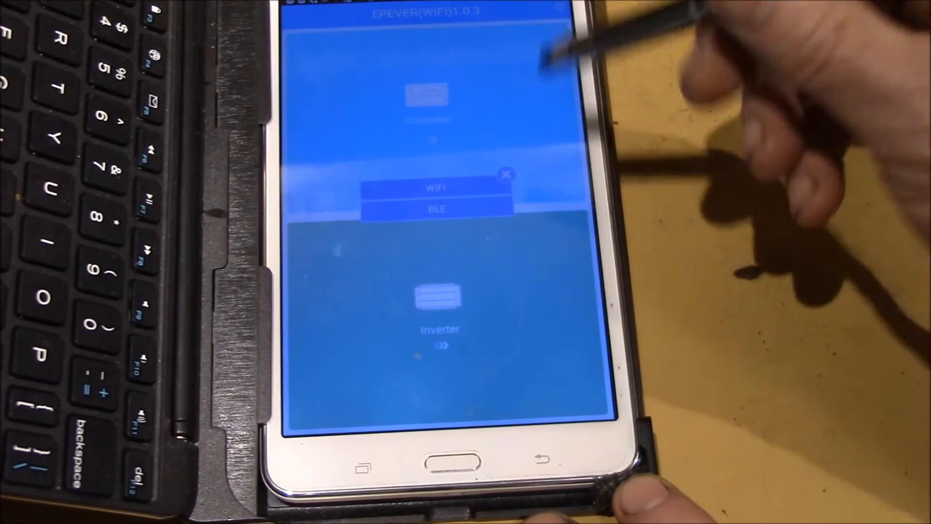
{"action": "left_click", "coordinate": [437, 188]}
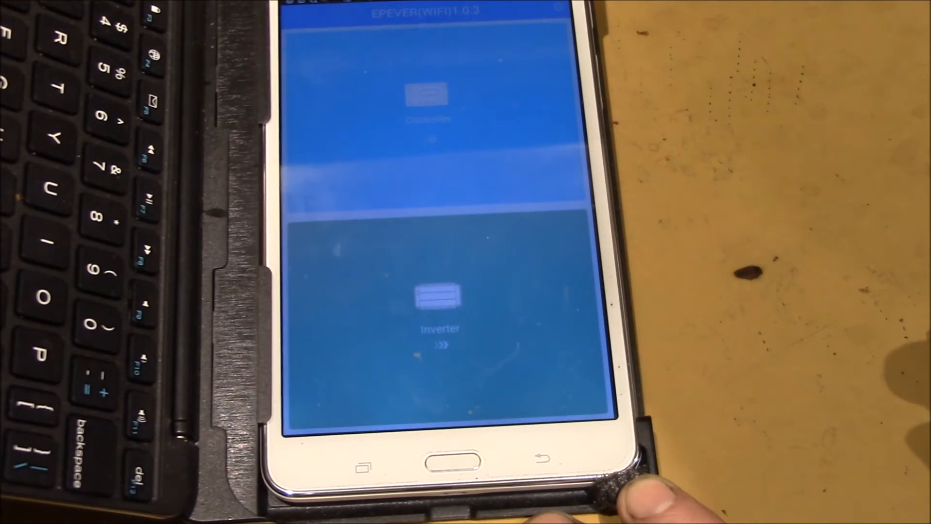
{"action": "left_click", "coordinate": [429, 106]}
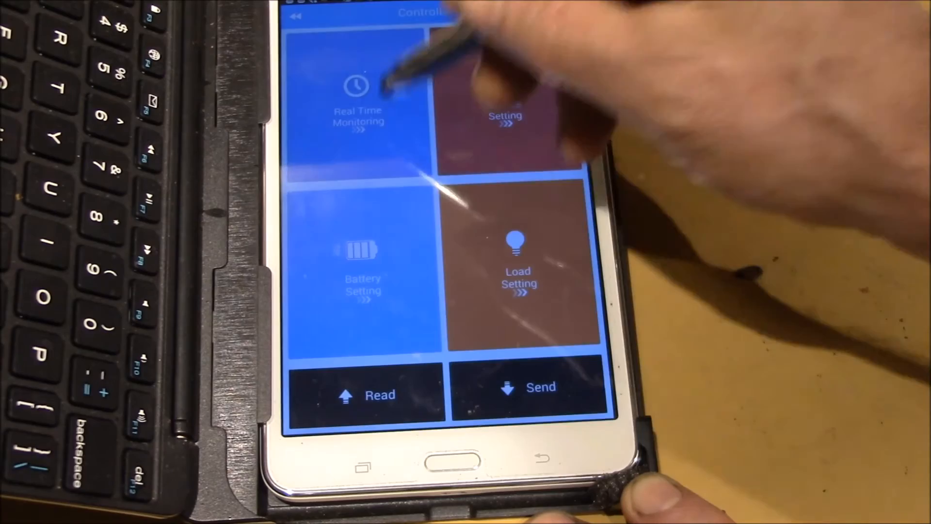
{"action": "left_click", "coordinate": [358, 89]}
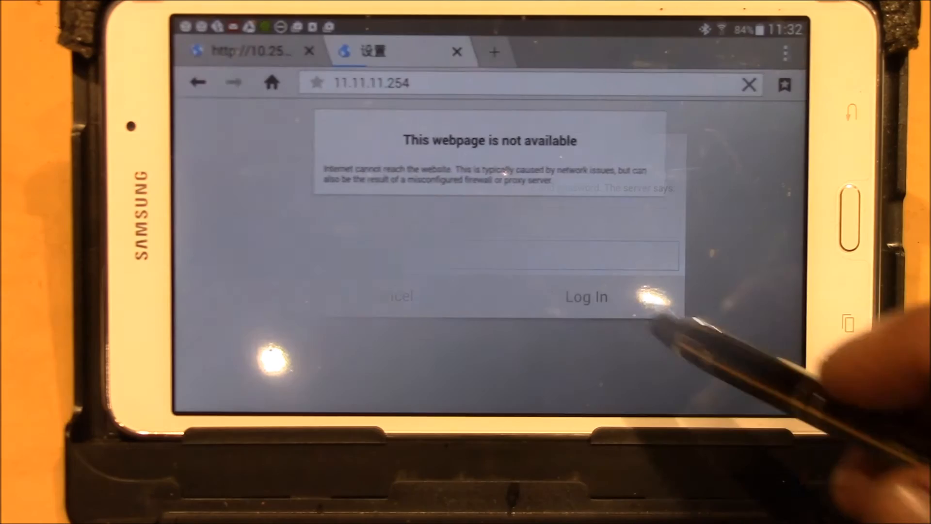
- Log in without saving the password and review system info: AP mode, SSID eBOX-WIFI-01, IP 11.11.11.254
{"action": "left_click", "coordinate": [585, 296]}
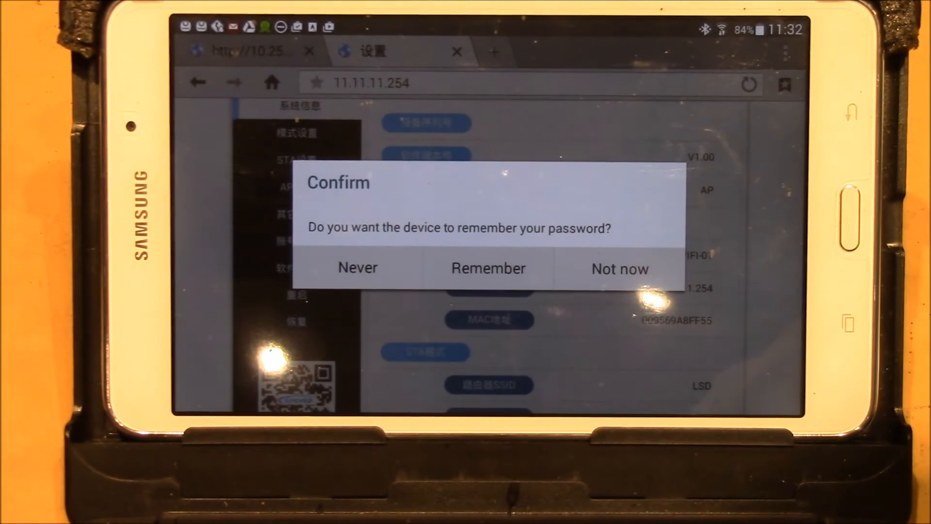
{"action": "left_click", "coordinate": [619, 269]}
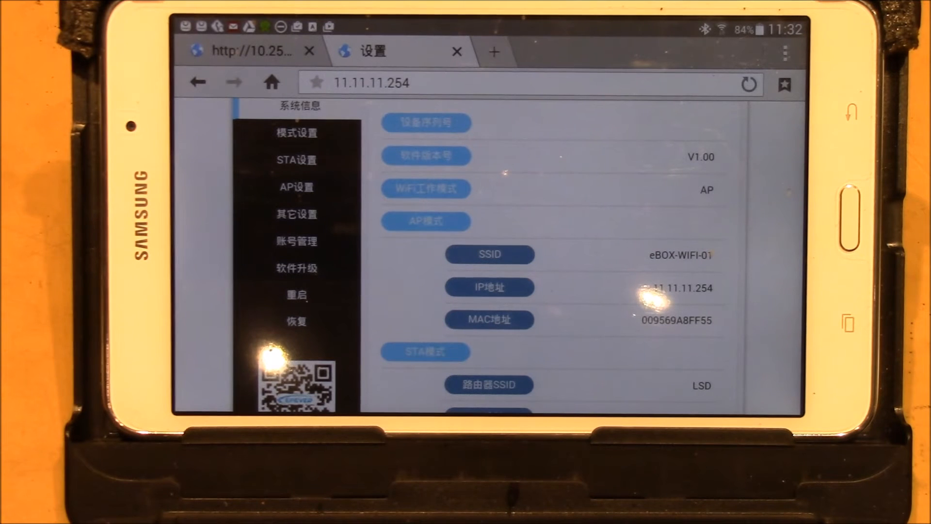
{"action": "scroll", "scroll_direction": "down", "scroll_amount": 3}
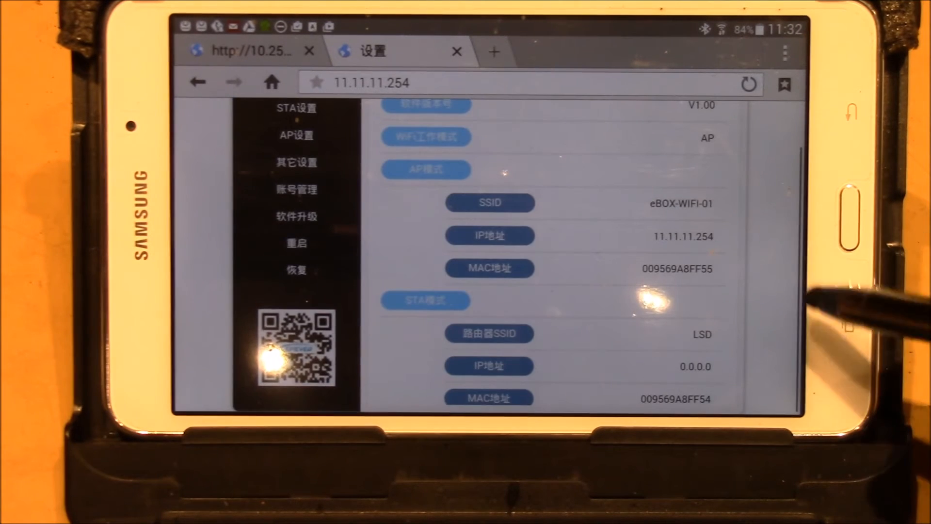
{"action": "mouse_move", "coordinate": [831, 267]}
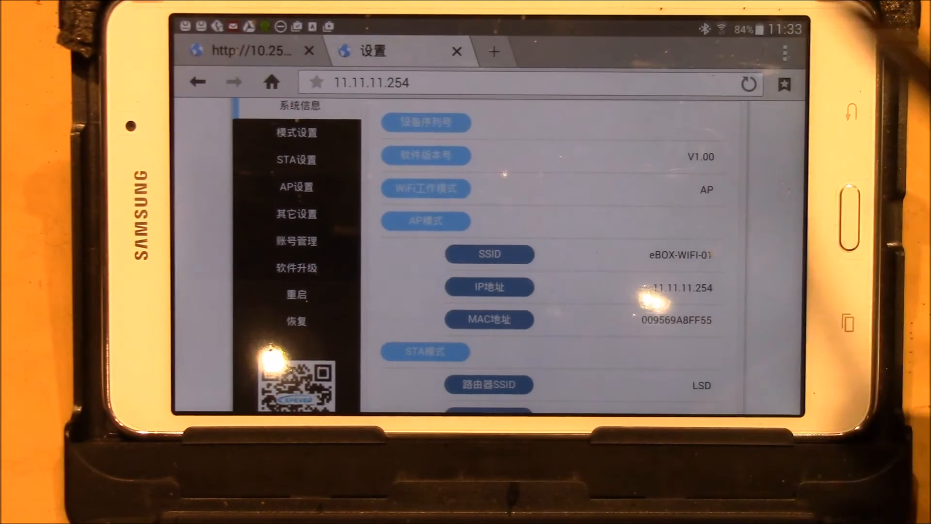
{"action": "scroll", "scroll_direction": "down", "scroll_amount": 3}
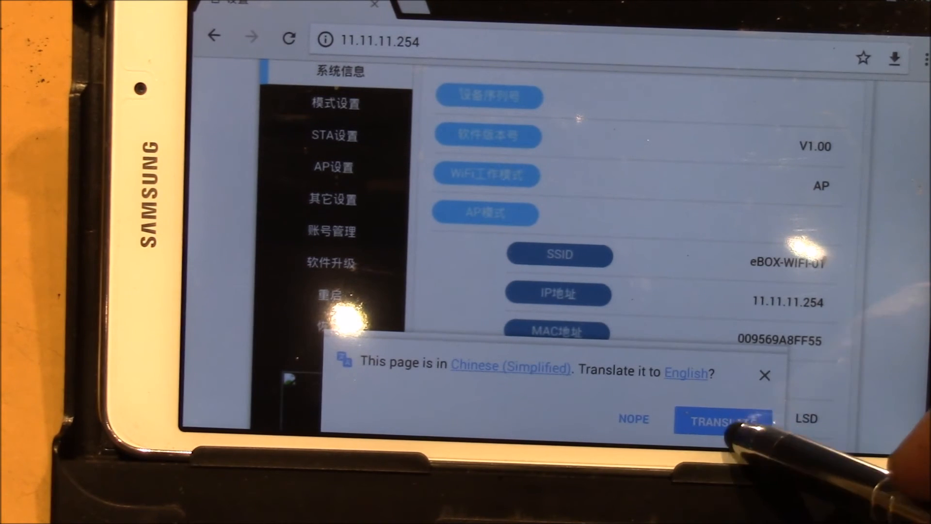
- Respond to Chrome's offer to translate the eBox admin page
{"action": "left_click", "coordinate": [720, 419]}
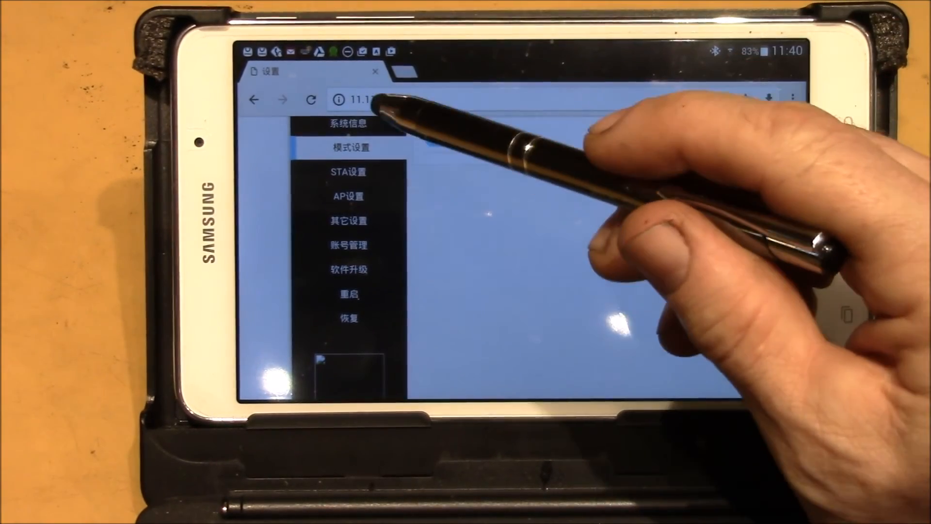
- Reload the admin, reopen mode settings, and list the AP+STA, AP and STA working modes
{"action": "left_click", "coordinate": [348, 148]}
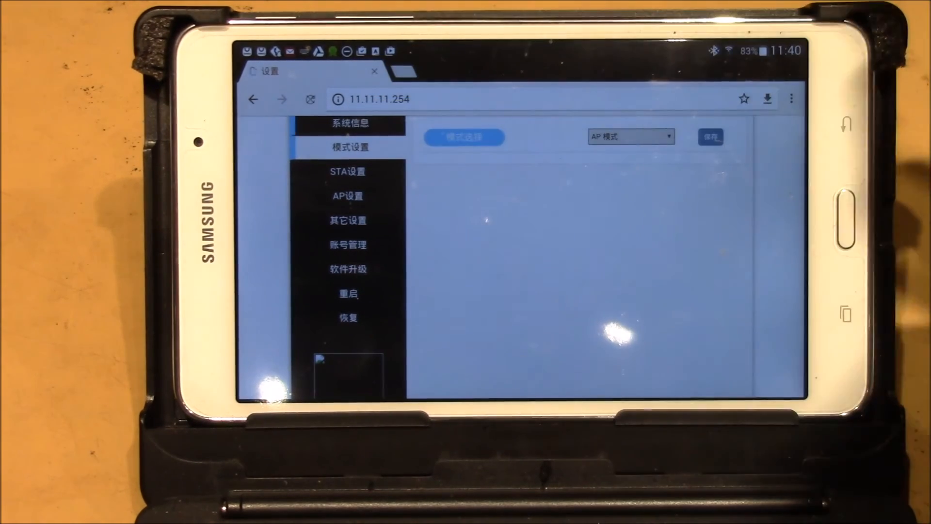
{"action": "left_click", "coordinate": [350, 122]}
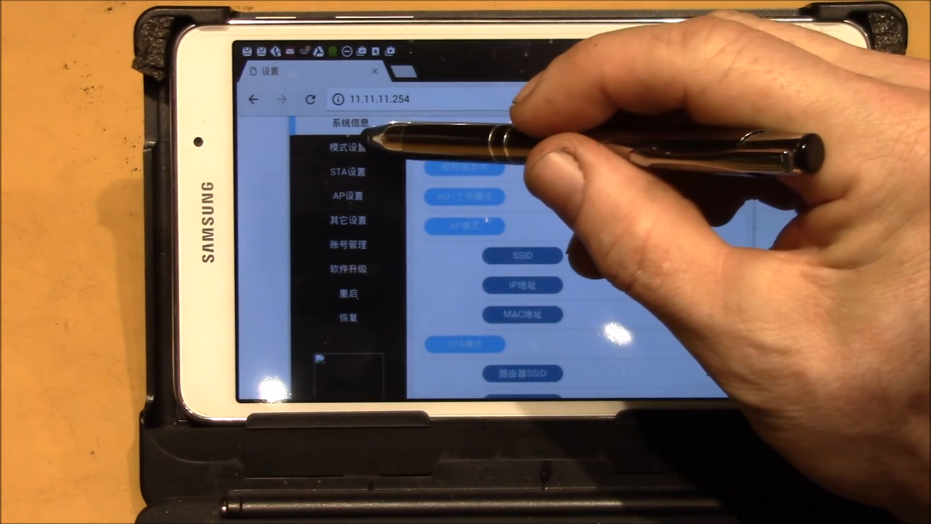
{"action": "left_click", "coordinate": [348, 147]}
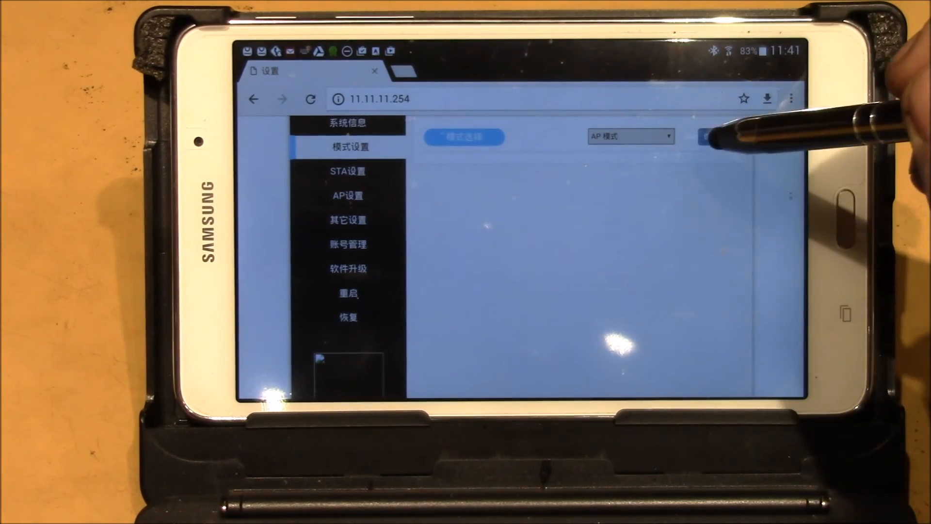
{"action": "left_click", "coordinate": [629, 137]}
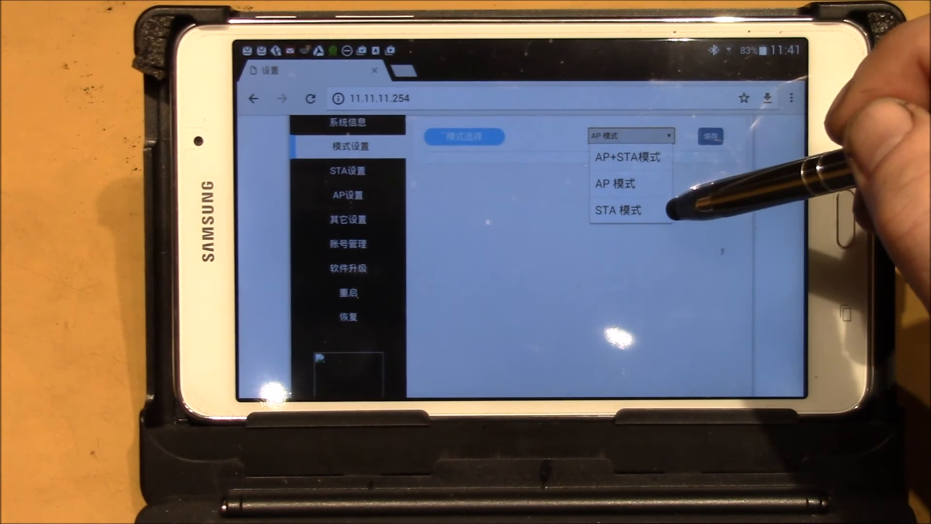
{"action": "mouse_move", "coordinate": [712, 160]}
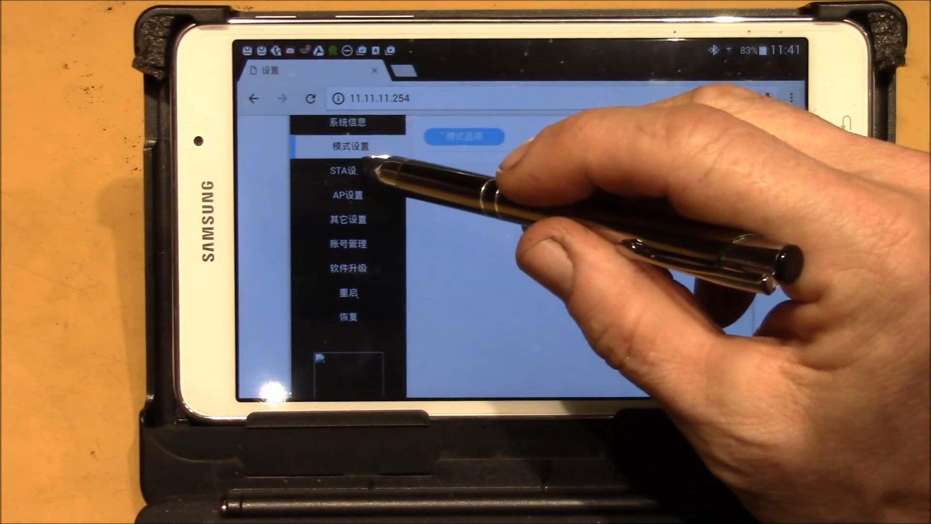
- Check AP encryption options (Disable, WPA2-PSK), then return to STA settings for network LSD
{"action": "left_click", "coordinate": [347, 170]}
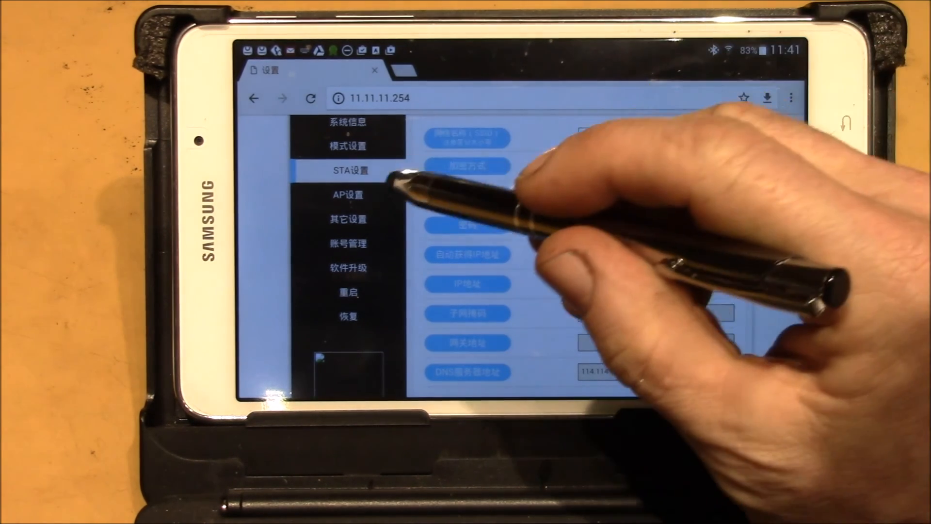
{"action": "left_click", "coordinate": [349, 194]}
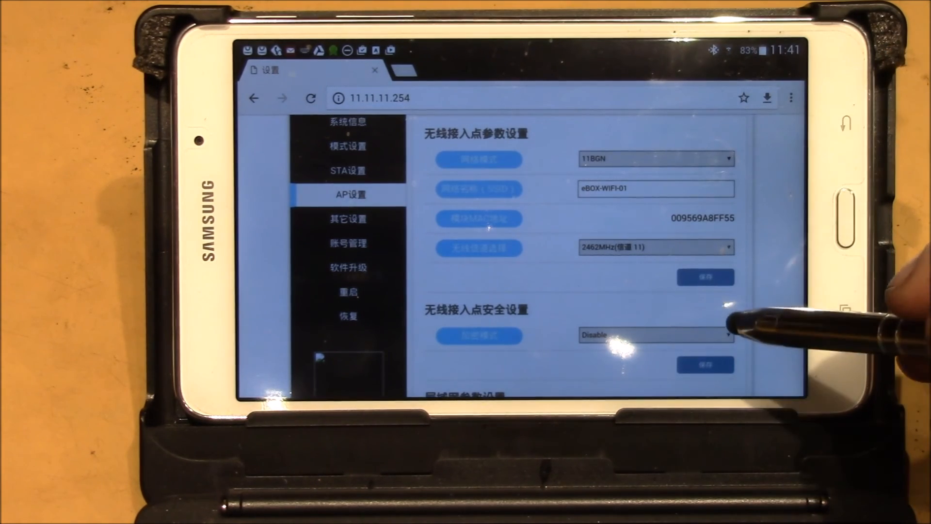
{"action": "left_click", "coordinate": [655, 335]}
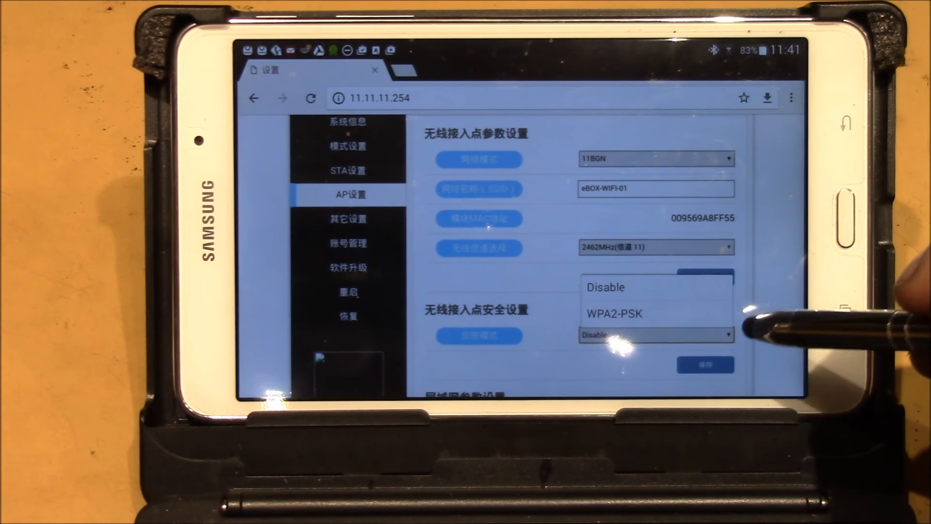
{"action": "mouse_move", "coordinate": [653, 320]}
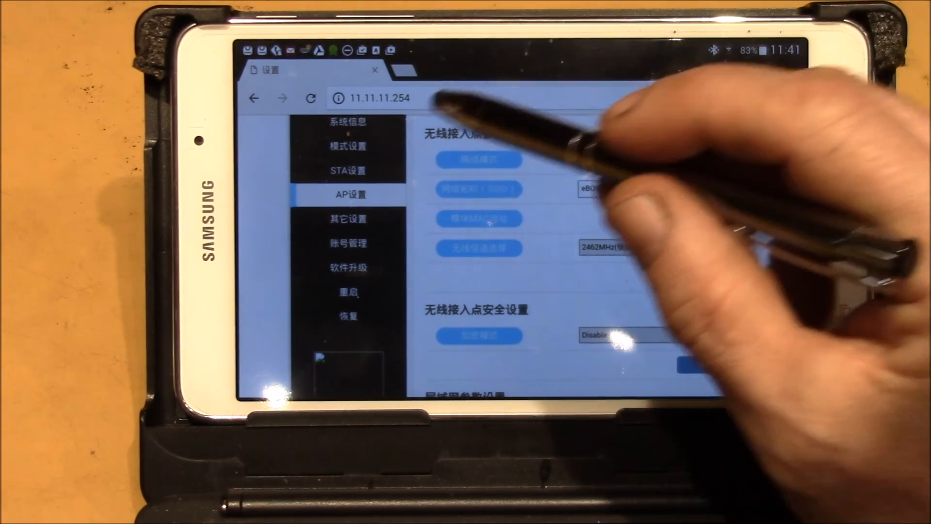
{"action": "left_click", "coordinate": [349, 171]}
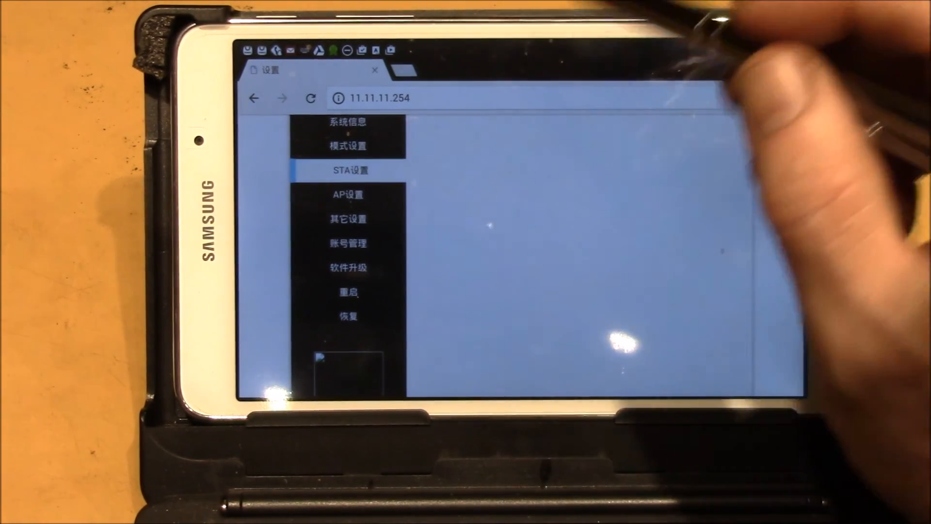
{"action": "left_click", "coordinate": [348, 170]}
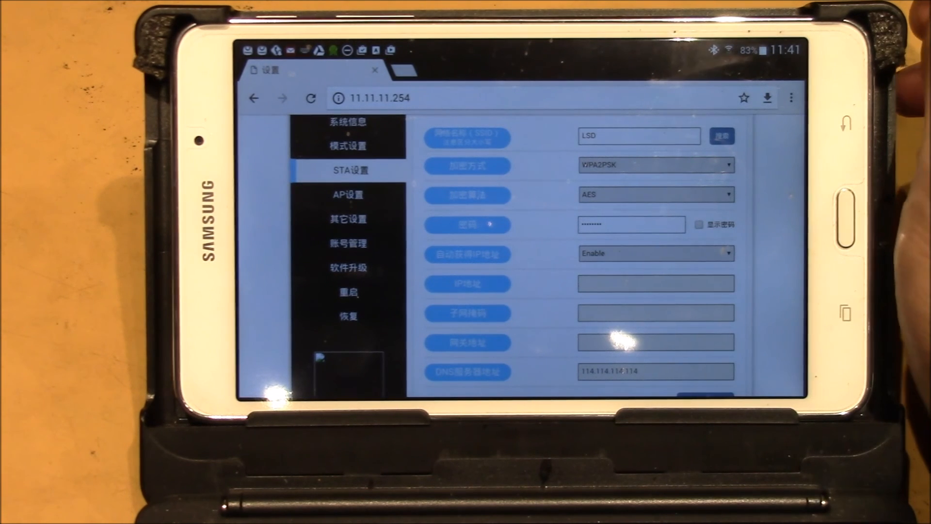